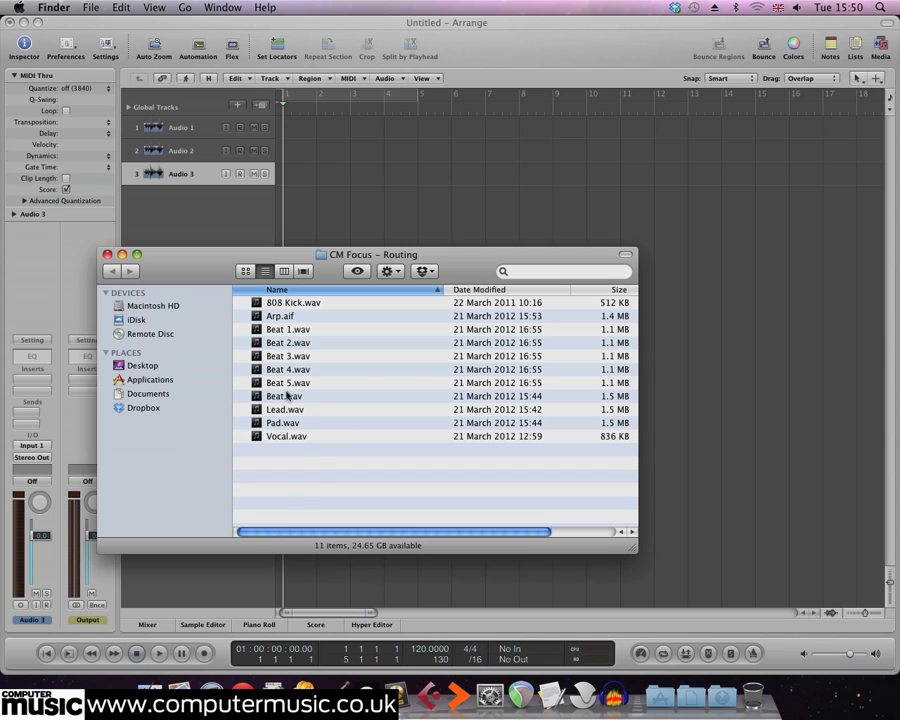
# Select Beat.wav, Lead.wav and Pad.wav in Finder for dragging into the Logic arrangement.
pyautogui.click(284, 396)
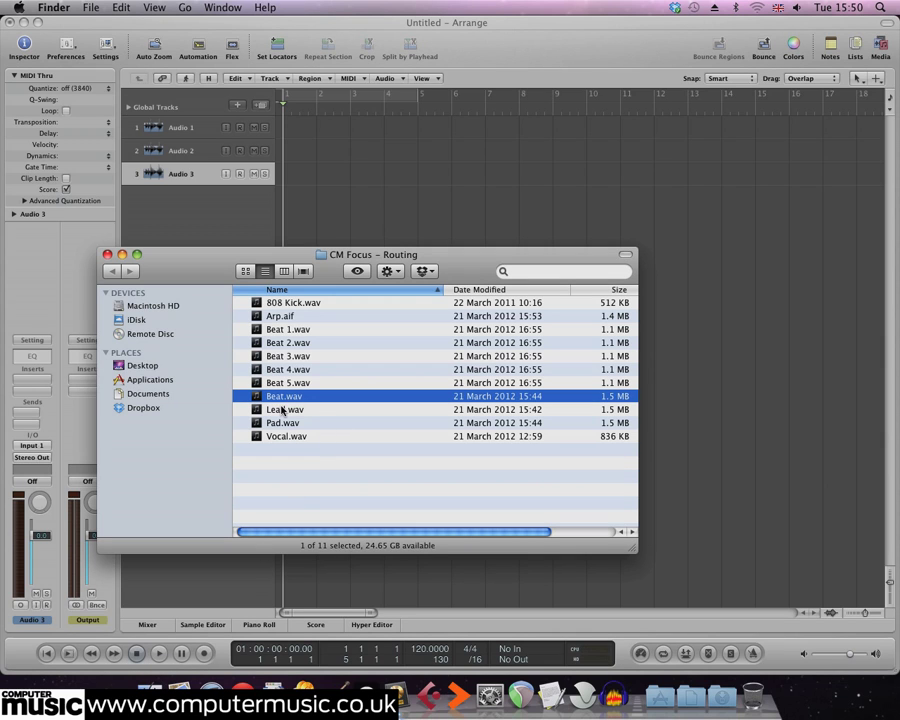
pyautogui.click(282, 422)
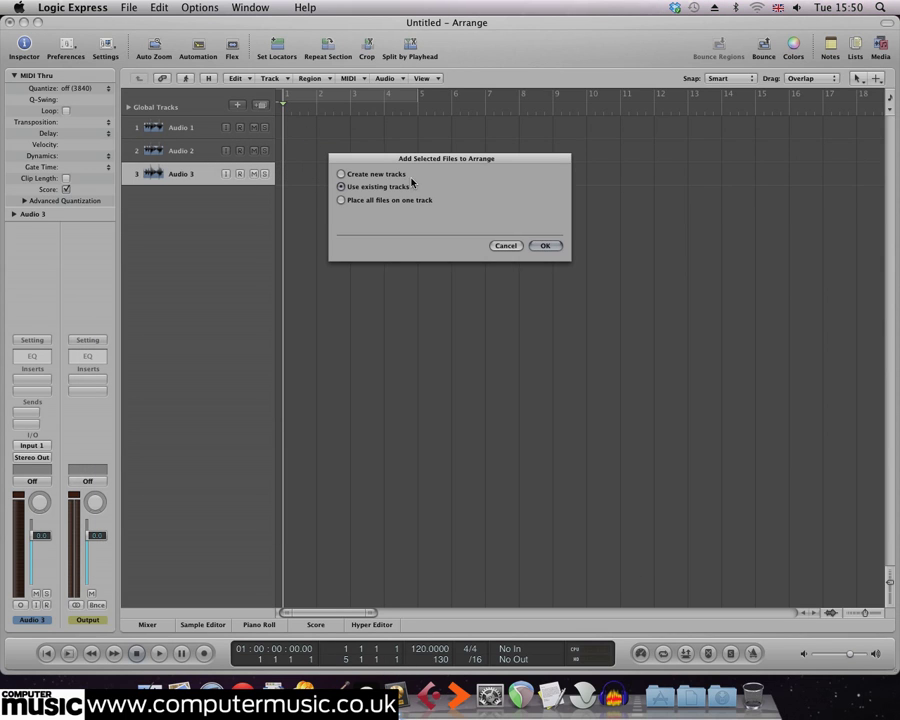
# Place the files on existing tracks and accept importing their embedded tempo information.
pyautogui.click(544, 244)
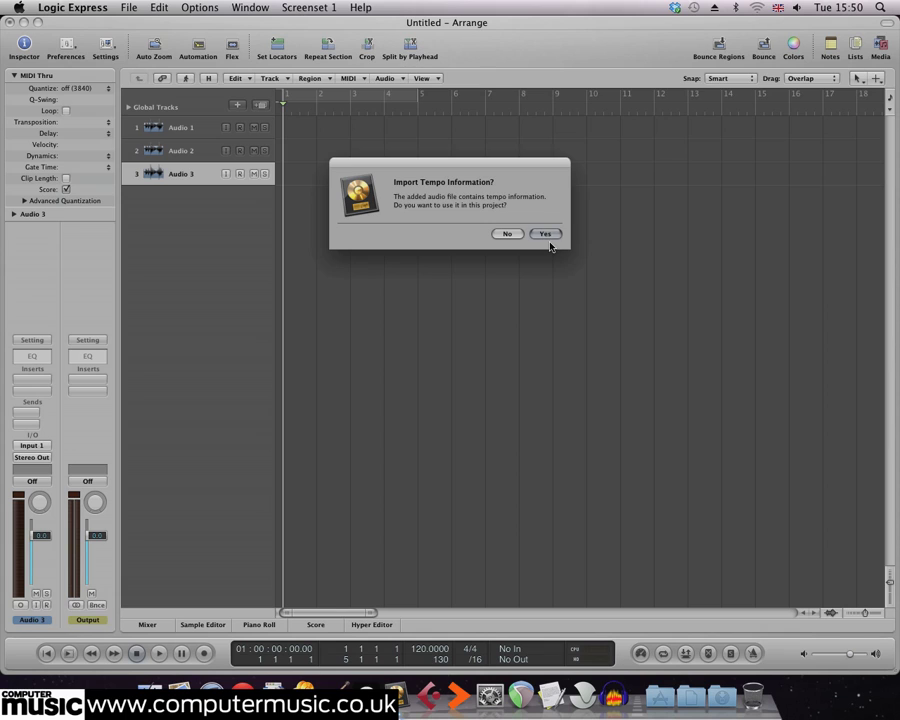
pyautogui.click(544, 232)
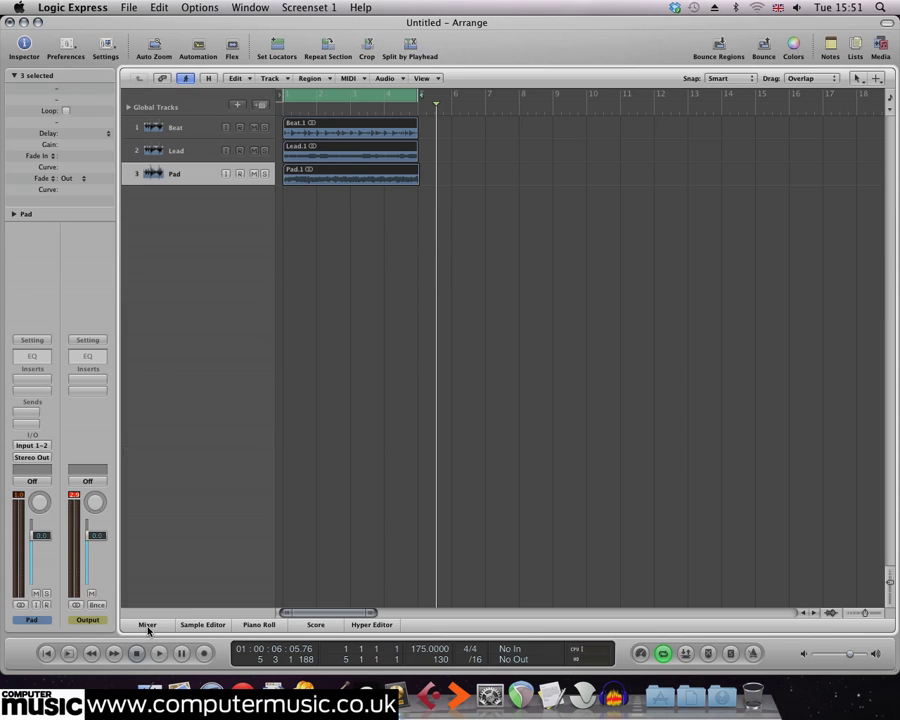
# In the Mixer, set the Beat, Lead and Pad channel outputs to Bus 1, creating Aux 1.
pyautogui.click(148, 624)
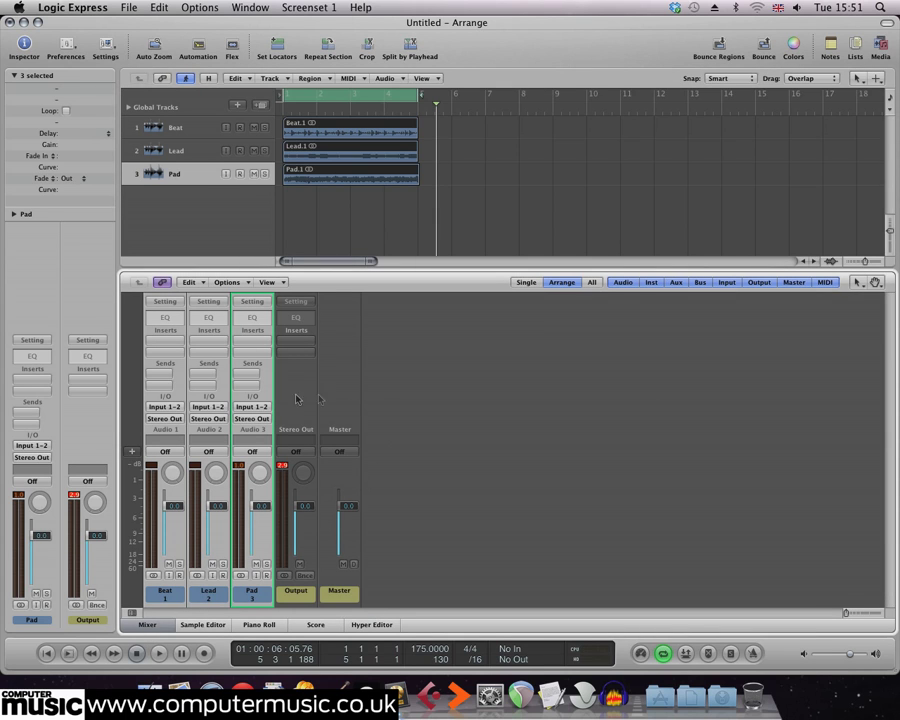
pyautogui.moveTo(164, 422)
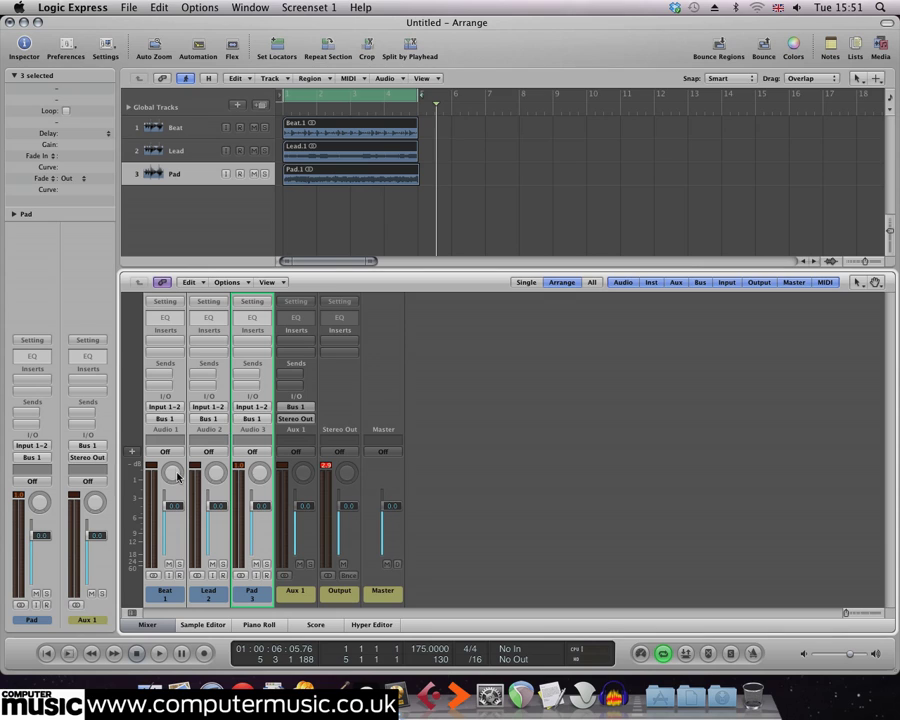
pyautogui.moveTo(176, 510)
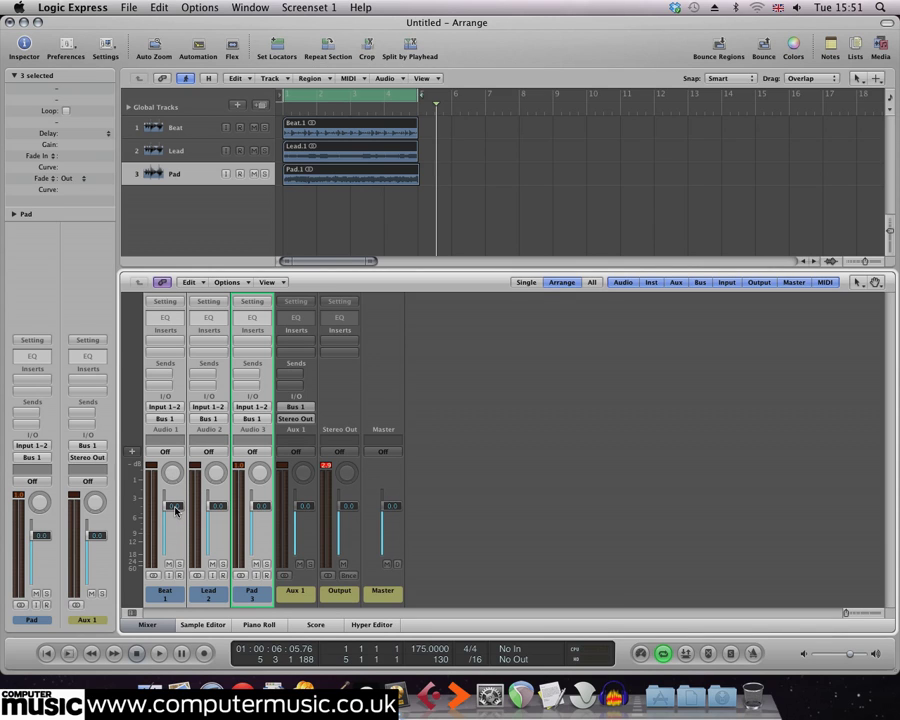
pyautogui.click(168, 504)
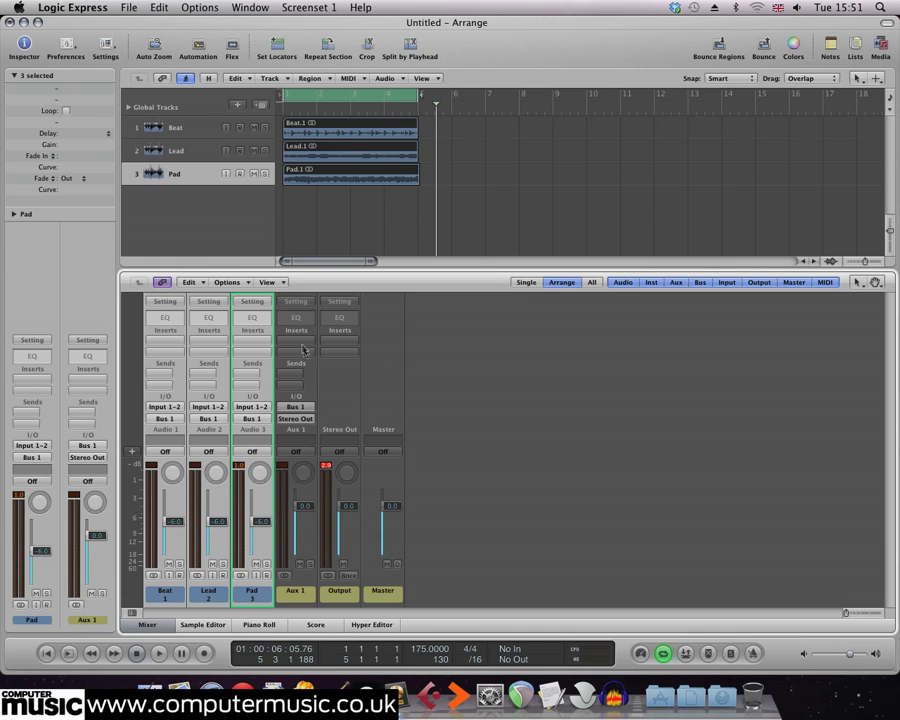
# Browse the Aux 1 insert slot's third-party Audio Units list toward the VPS Philta plug-in.
pyautogui.click(252, 340)
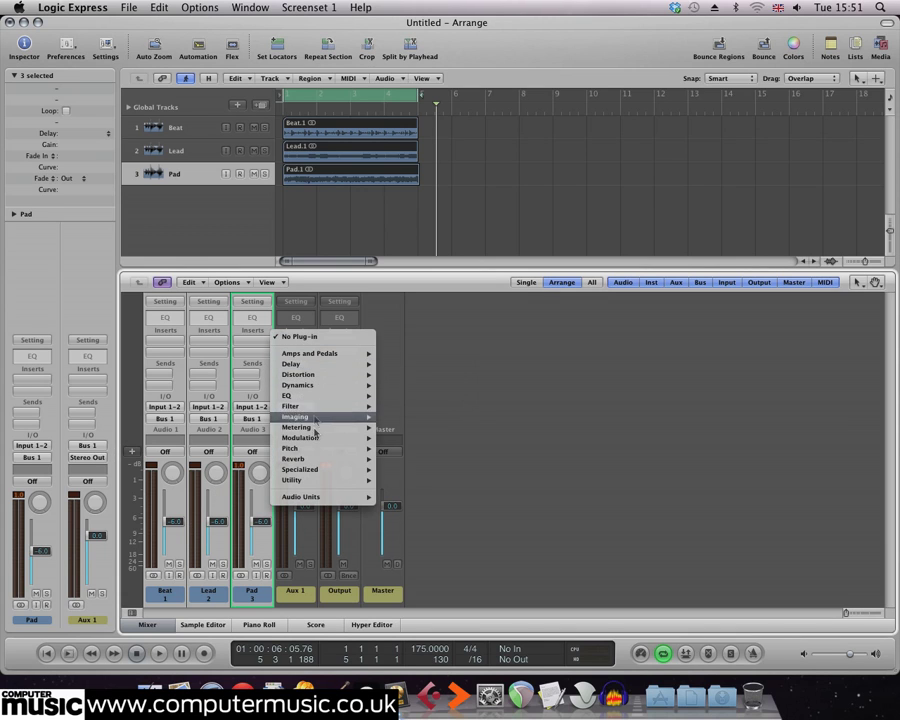
pyautogui.click(300, 496)
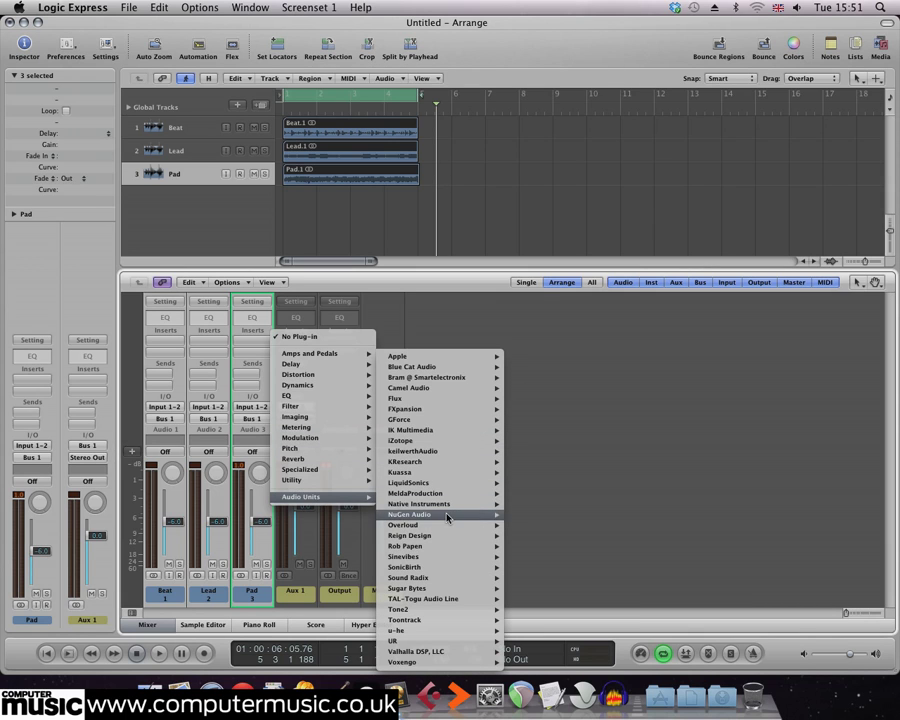
pyautogui.moveTo(430, 452)
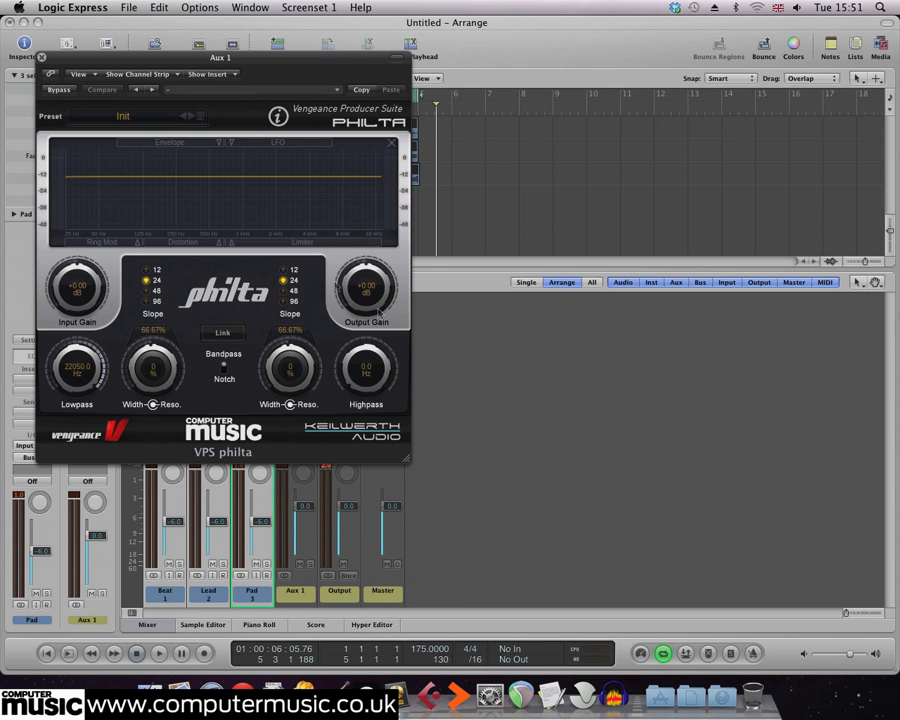
# Move the Philta window aside and raise its Width/Reso knob to reshape the filter curve.
pyautogui.moveTo(220, 56); pyautogui.dragTo(644, 112)
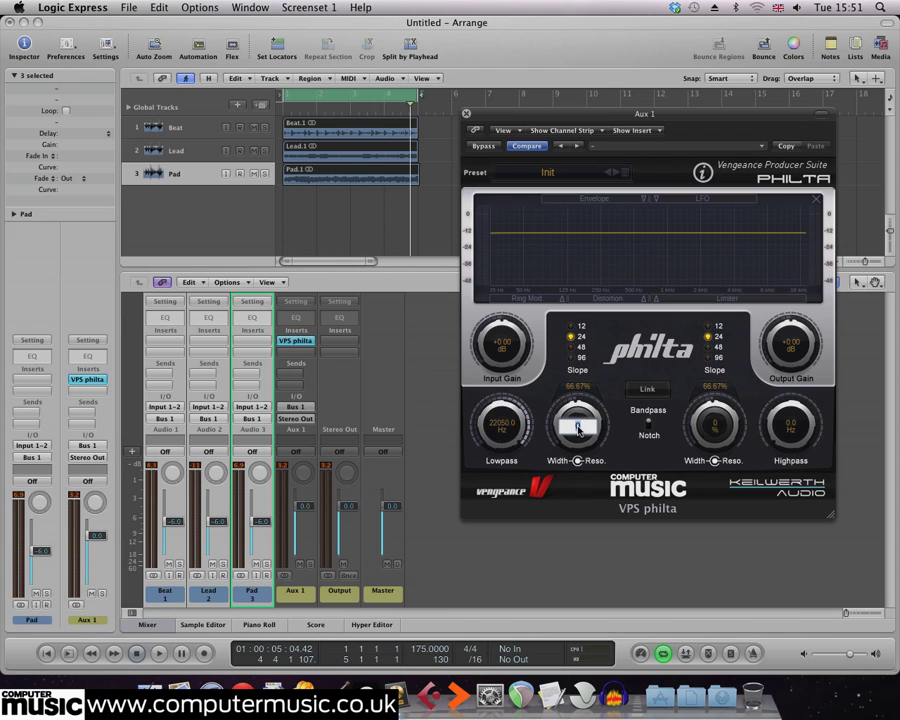
pyautogui.moveTo(576, 428); pyautogui.dragTo(576, 410)
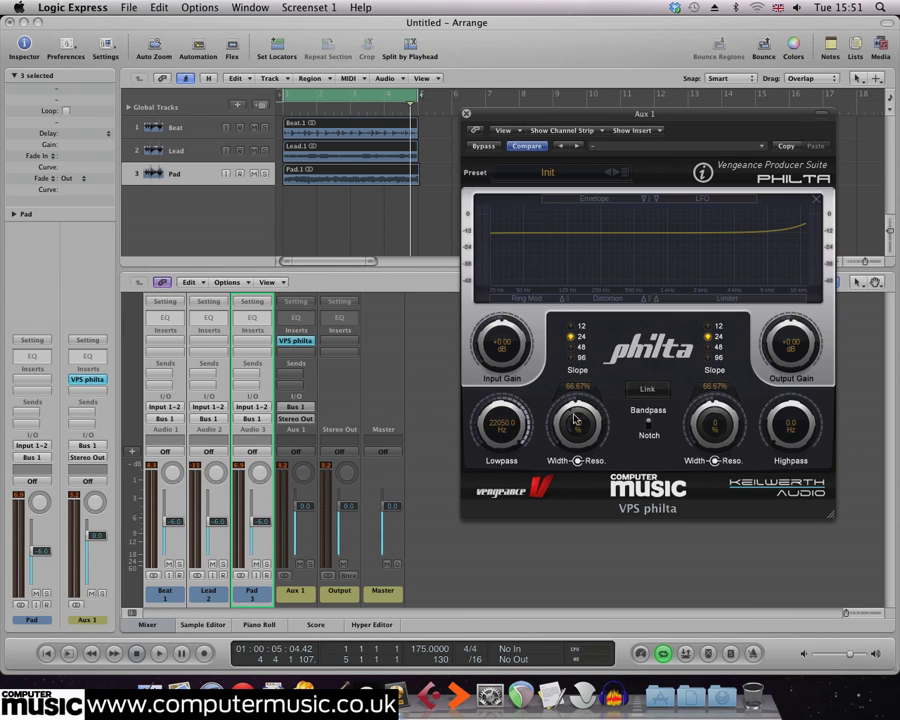